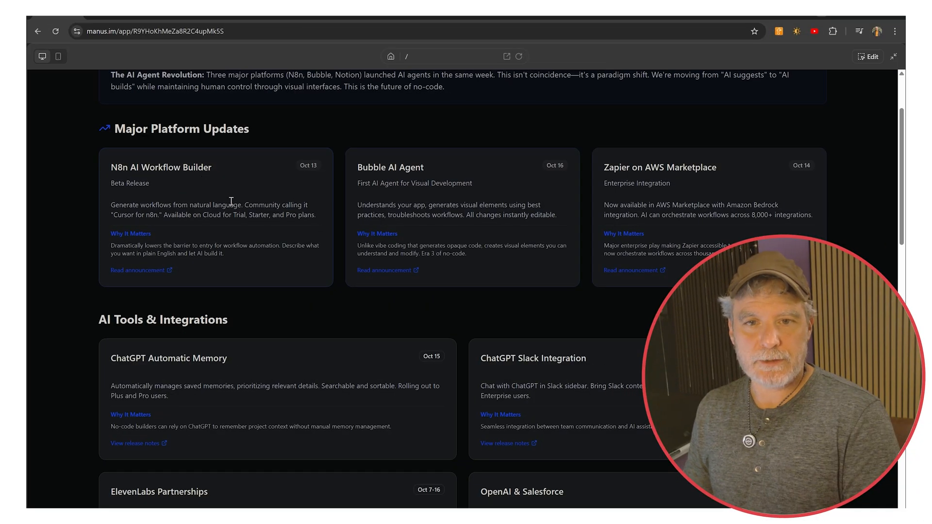
# Open the N8n AI Workflow Builder announcement from its dashboard card.
pyautogui.click(138, 270)
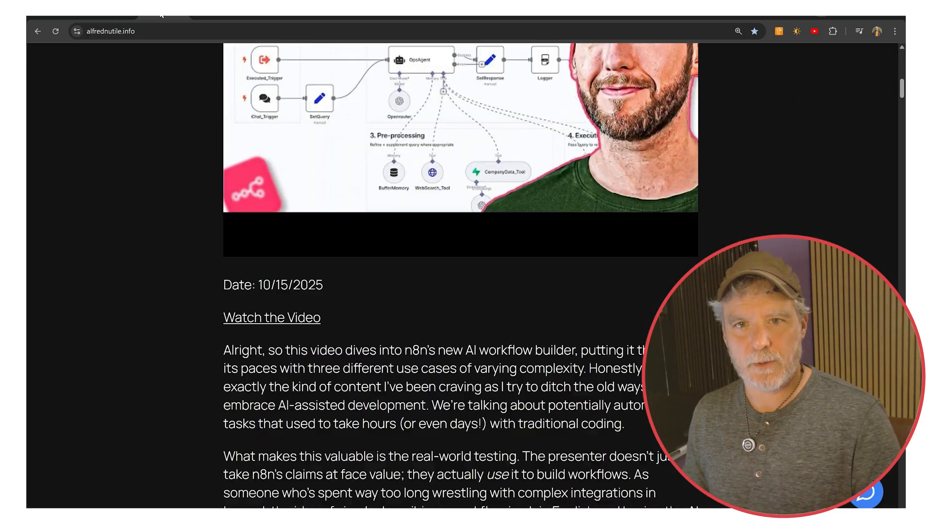
pyautogui.scroll(3)
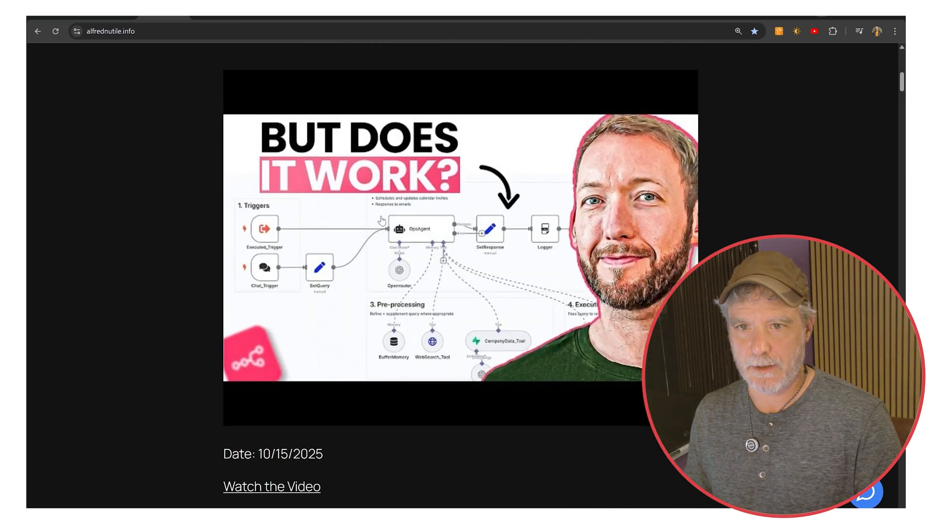
pyautogui.click(271, 487)
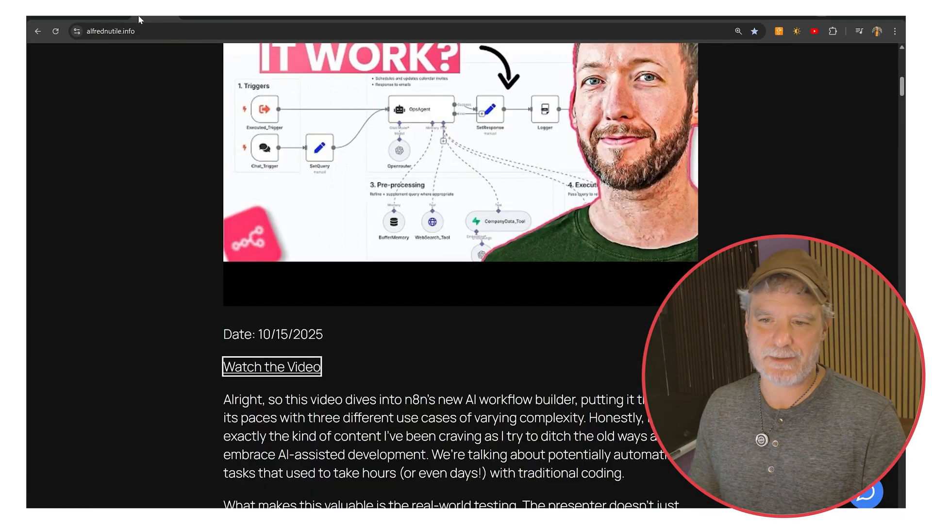
pyautogui.scroll(3)
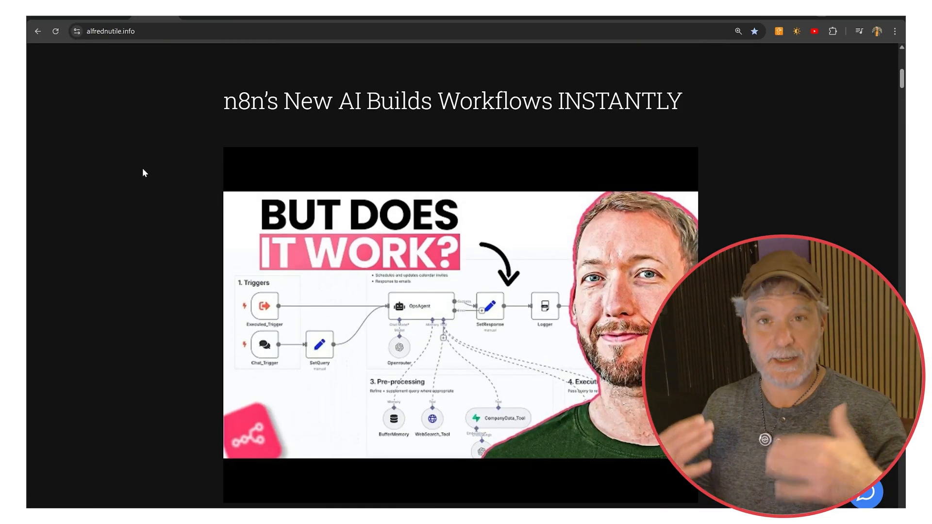
pyautogui.scroll(-3)
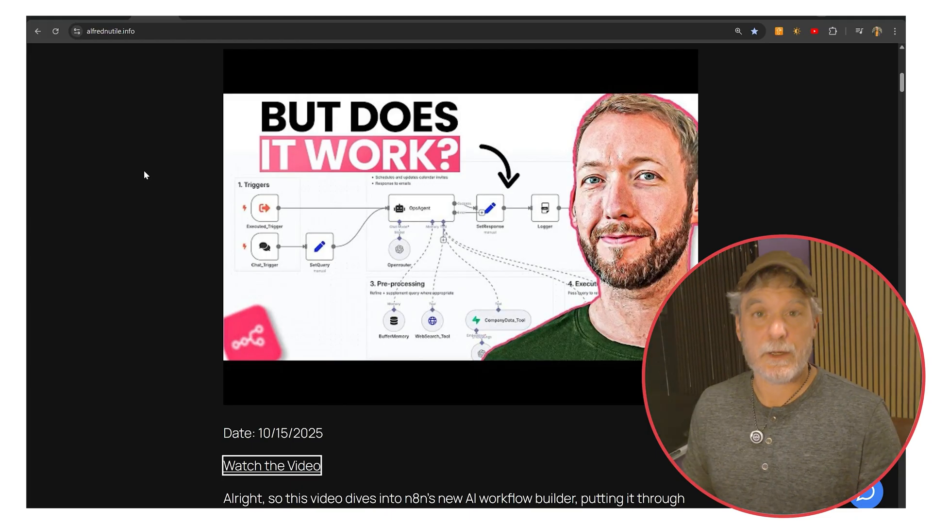
pyautogui.moveTo(110, 21)
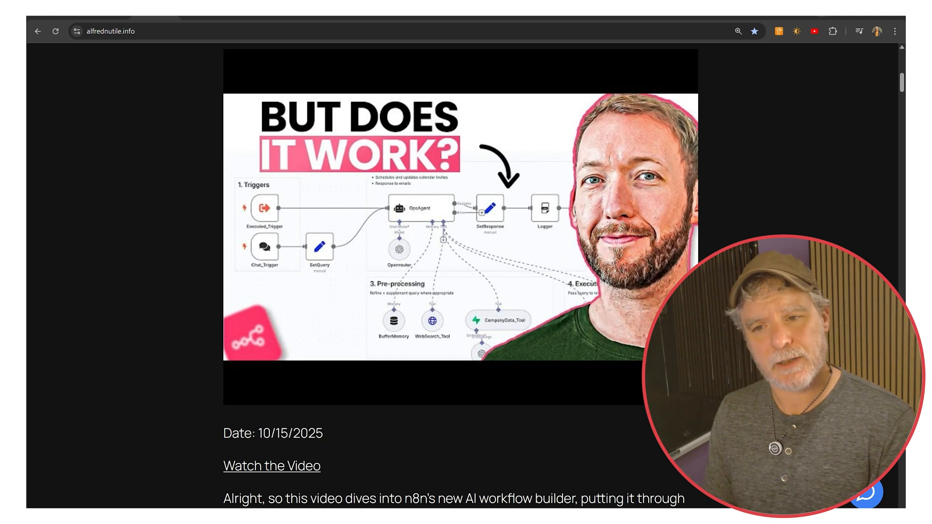
pyautogui.moveTo(457, 421)
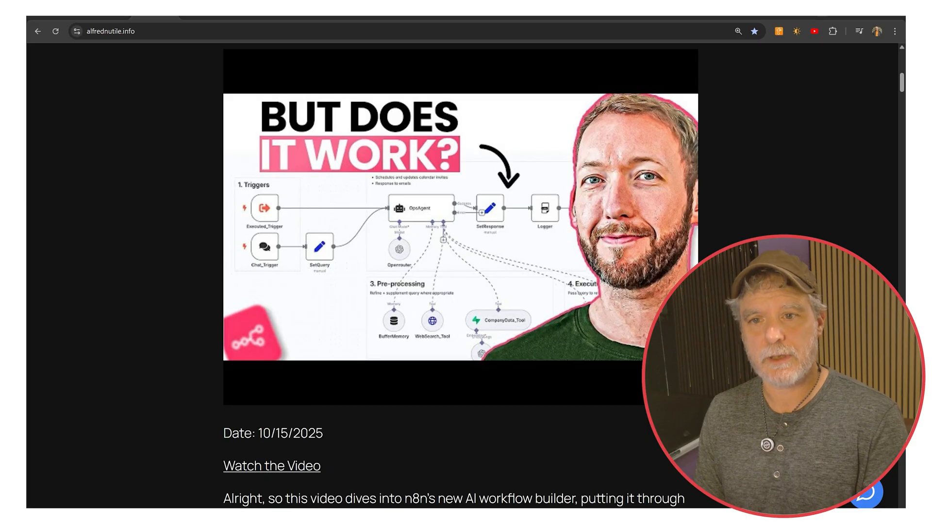
pyautogui.moveTo(326, 160)
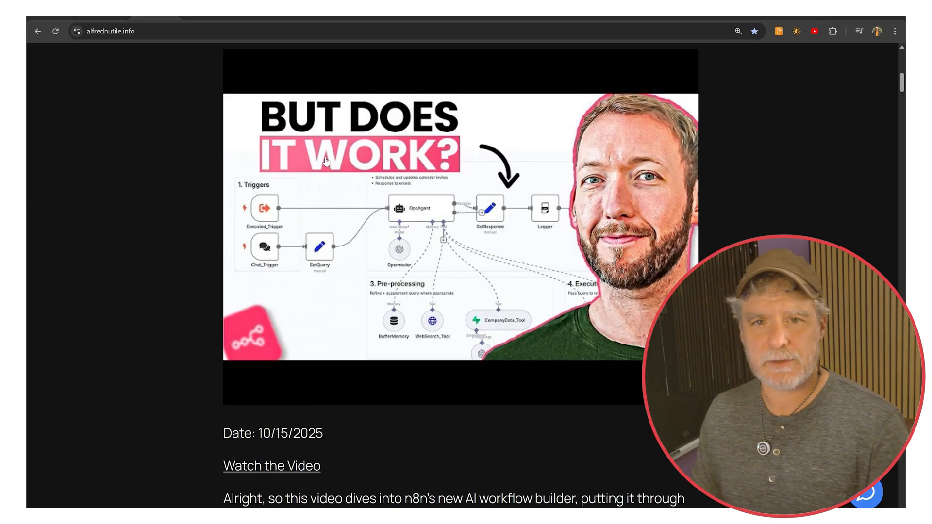
pyautogui.moveTo(123, 194)
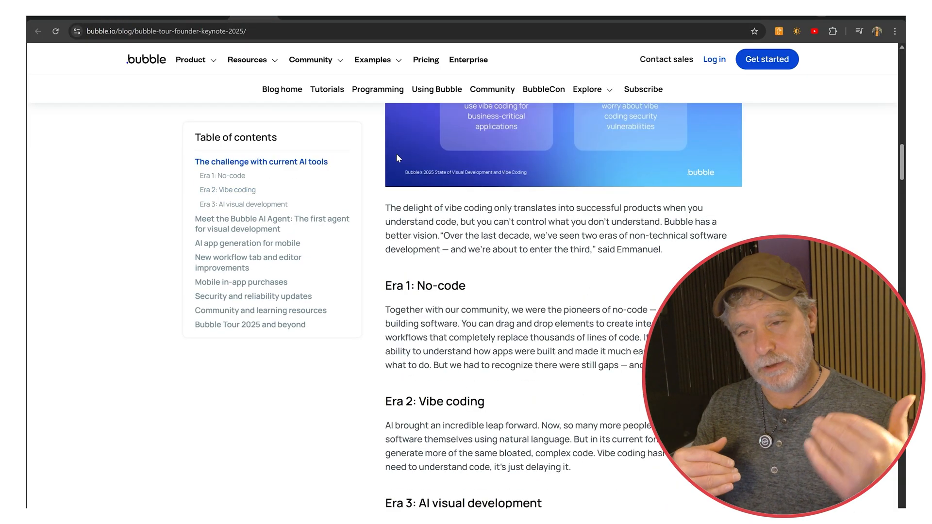
pyautogui.scroll(3)
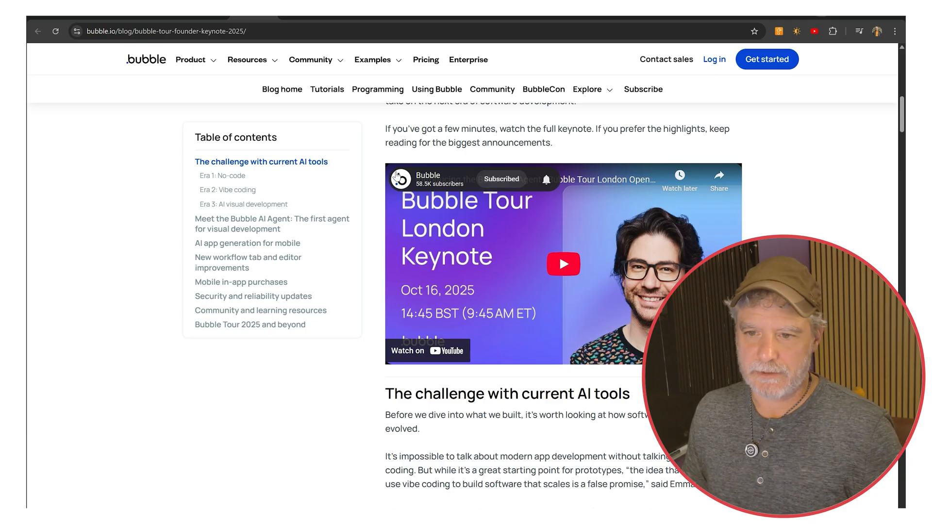
pyautogui.scroll(3)
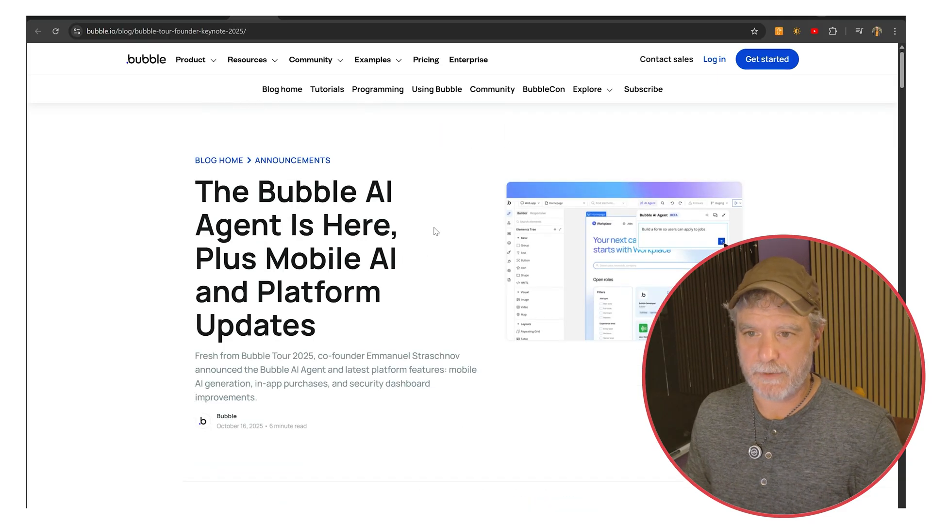
pyautogui.moveTo(263, 78)
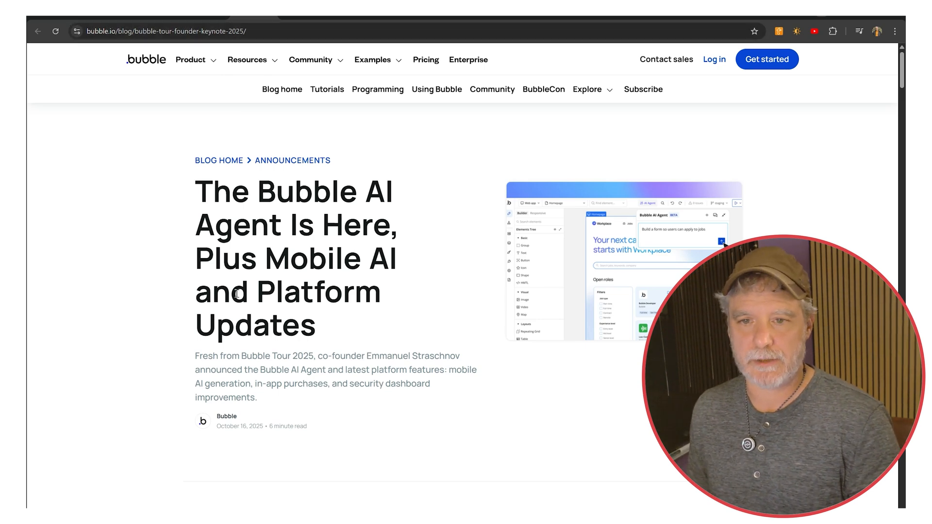
pyautogui.doubleClick(309, 258)
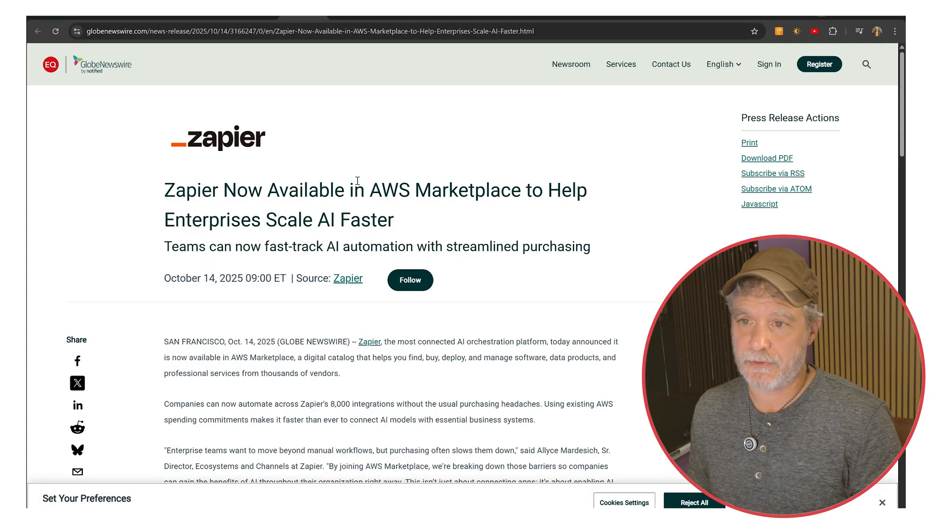
pyautogui.scroll(-3)
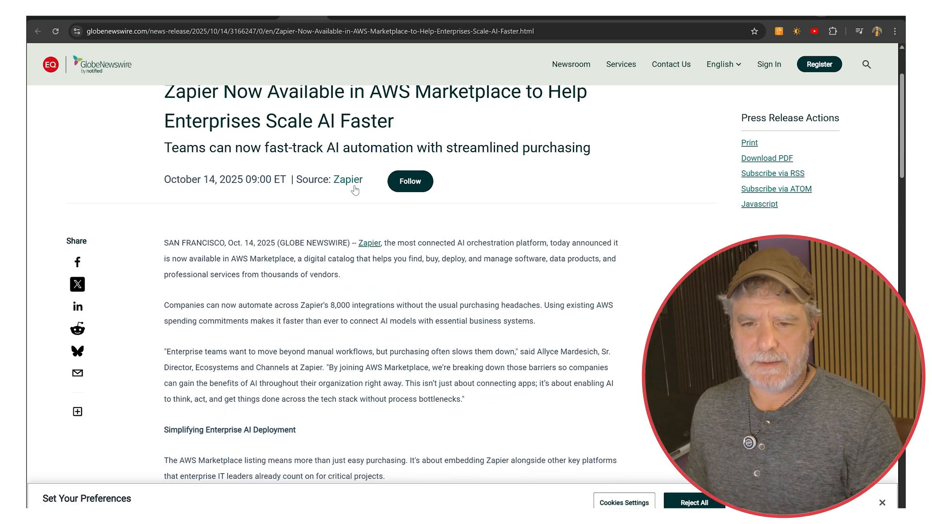
pyautogui.scroll(-3)
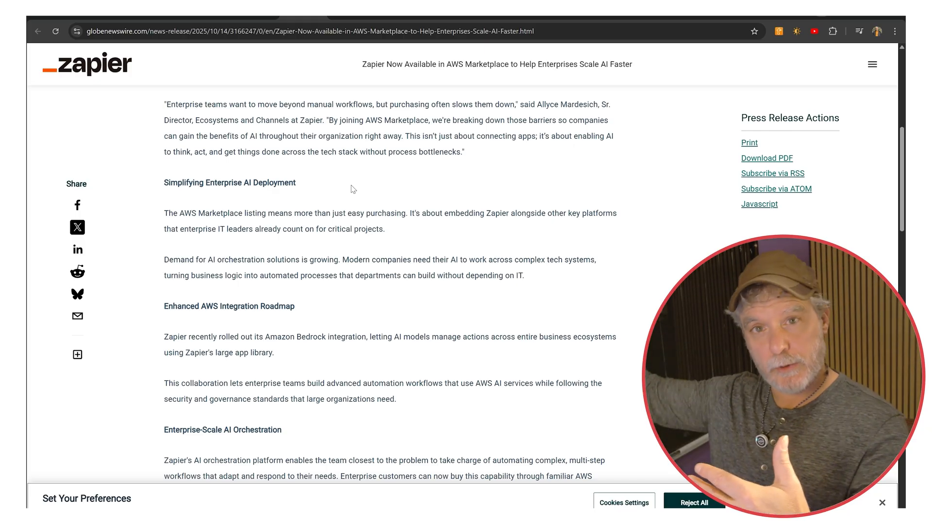
pyautogui.scroll(-3)
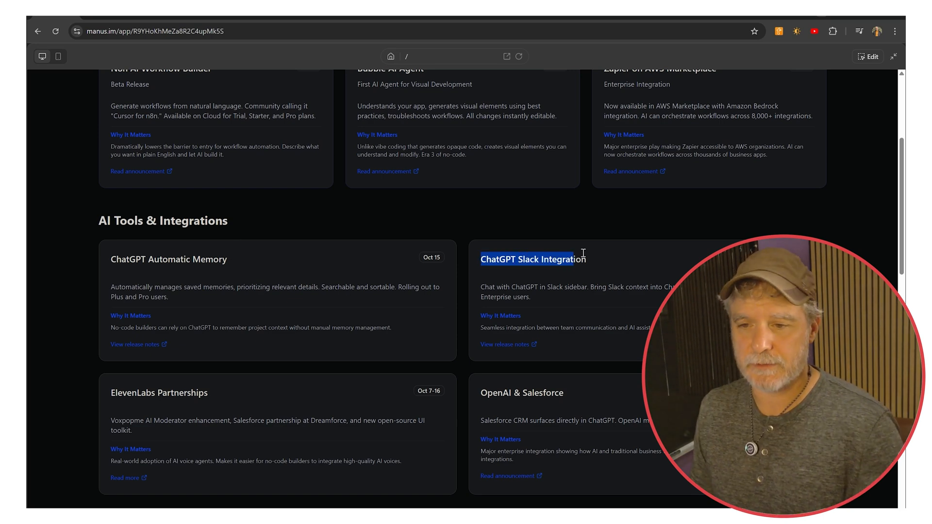
# Open the ChatGPT Slack Integration release notes from the AI Tools & Integrations section.
pyautogui.scroll(-3)
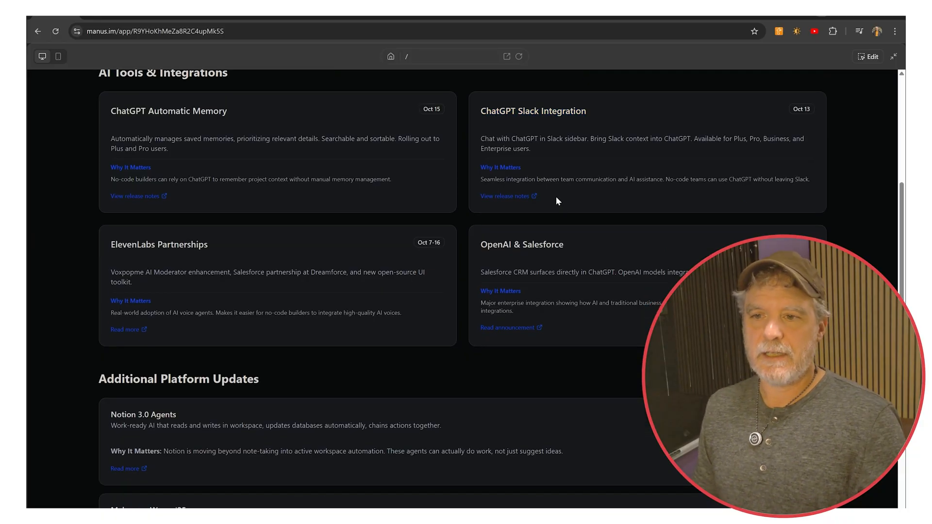
pyautogui.click(505, 196)
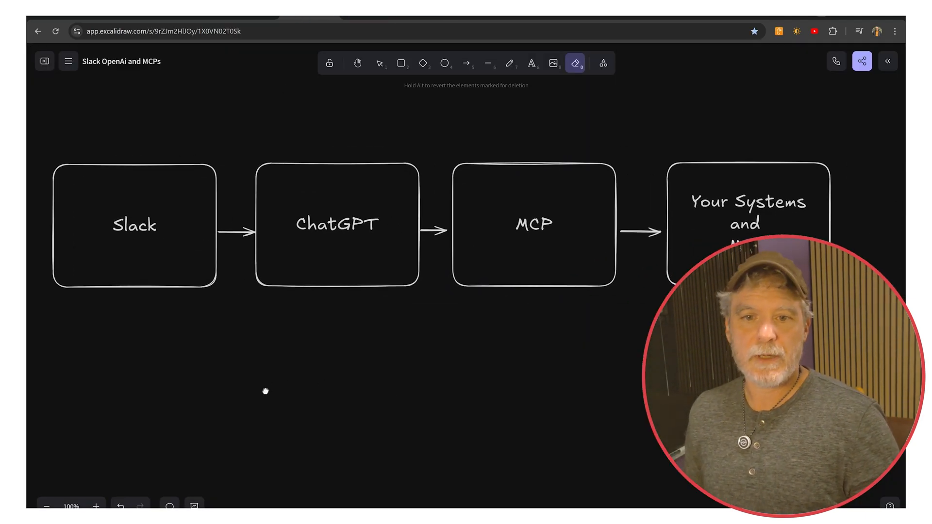
# Switch from the eraser back to the selection tool on the Slack → ChatGPT → MCP board.
pyautogui.click(379, 63)
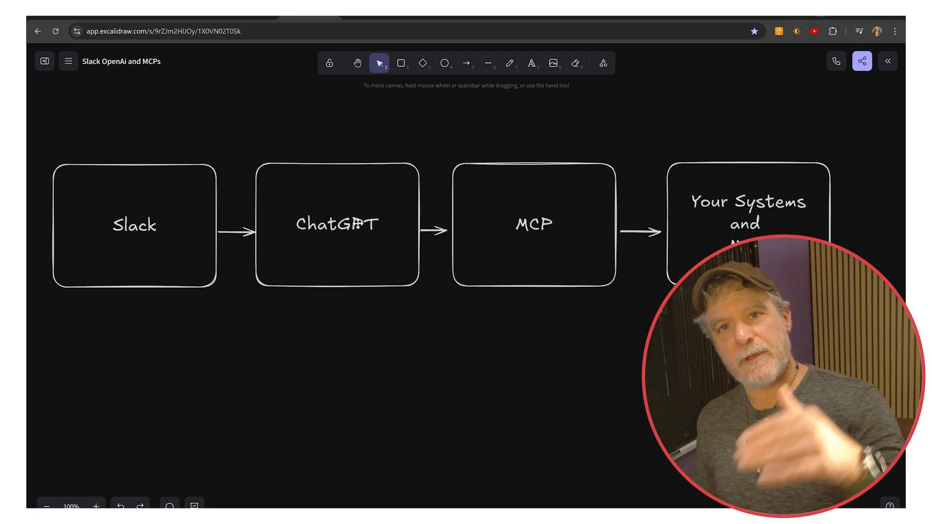
pyautogui.moveTo(514, 213)
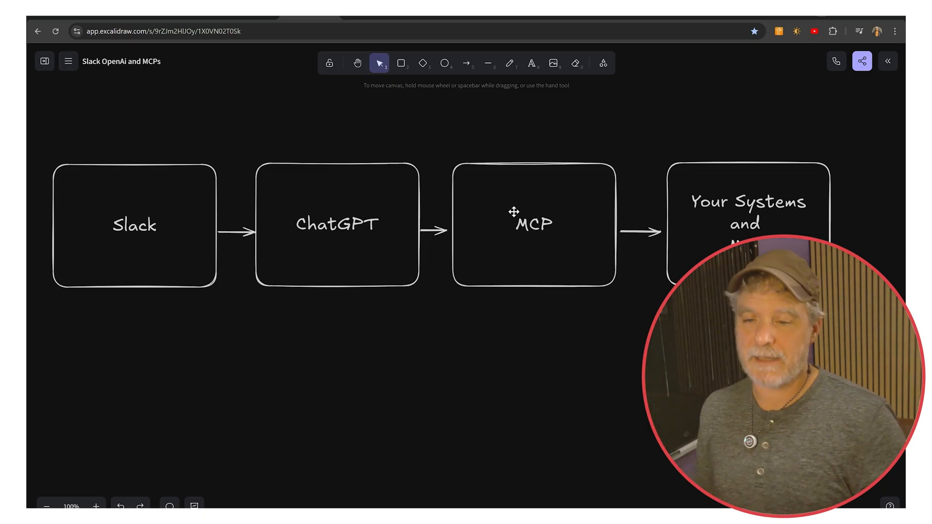
pyautogui.moveTo(514, 144)
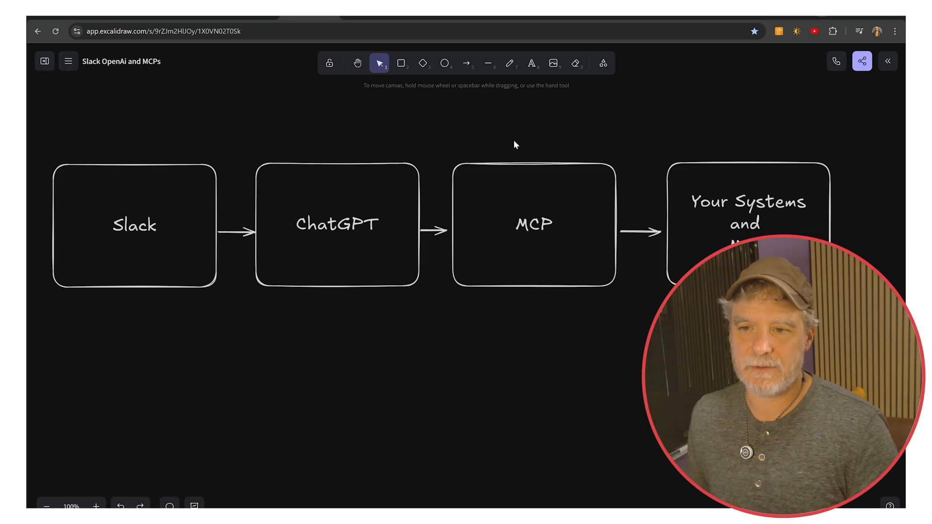
pyautogui.moveTo(565, 162)
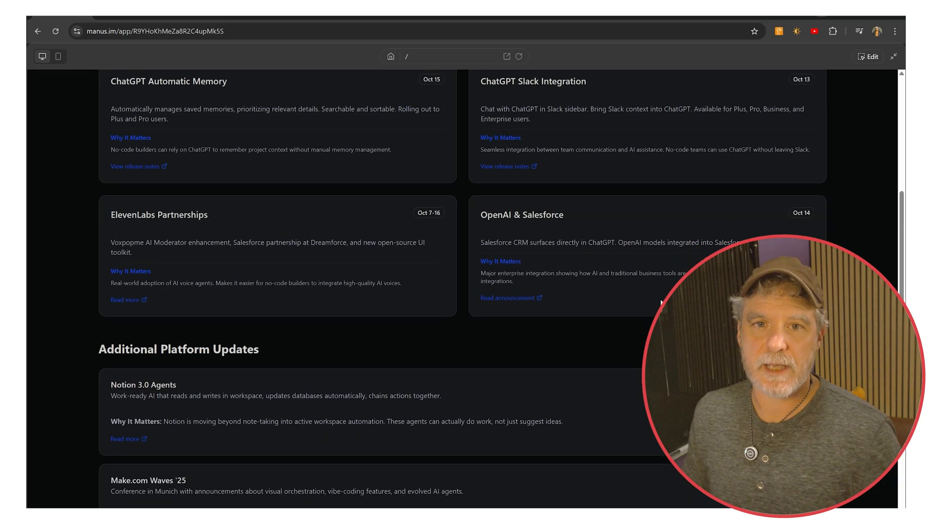
# Open the ElevenLabs Partnerships Read more link to the Voxpopme AI Moderator blog post.
pyautogui.scroll(3)
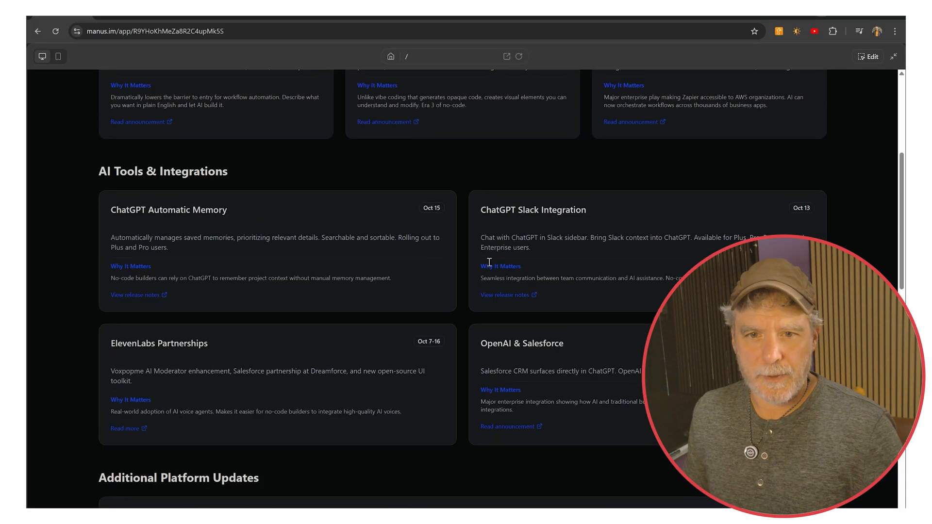
pyautogui.doubleClick(158, 343)
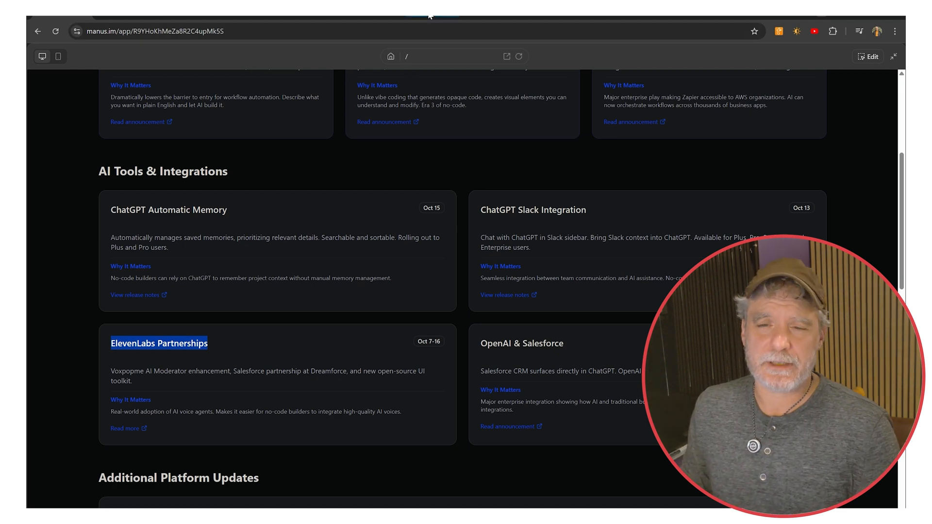
pyautogui.click(125, 428)
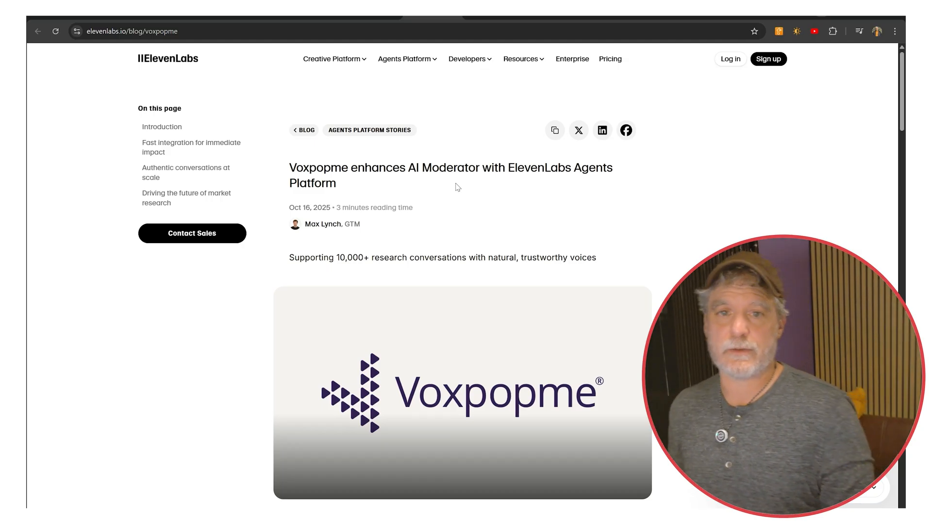
pyautogui.moveTo(486, 150)
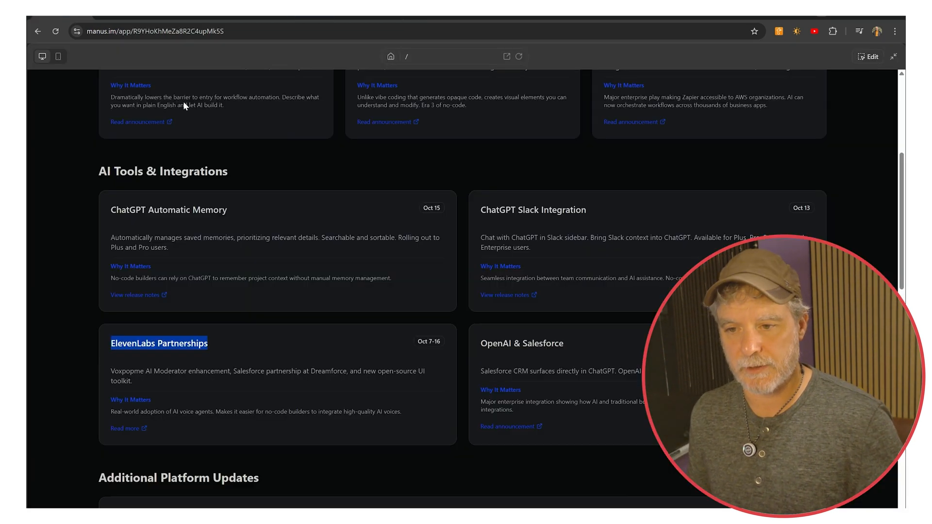
pyautogui.scroll(-3)
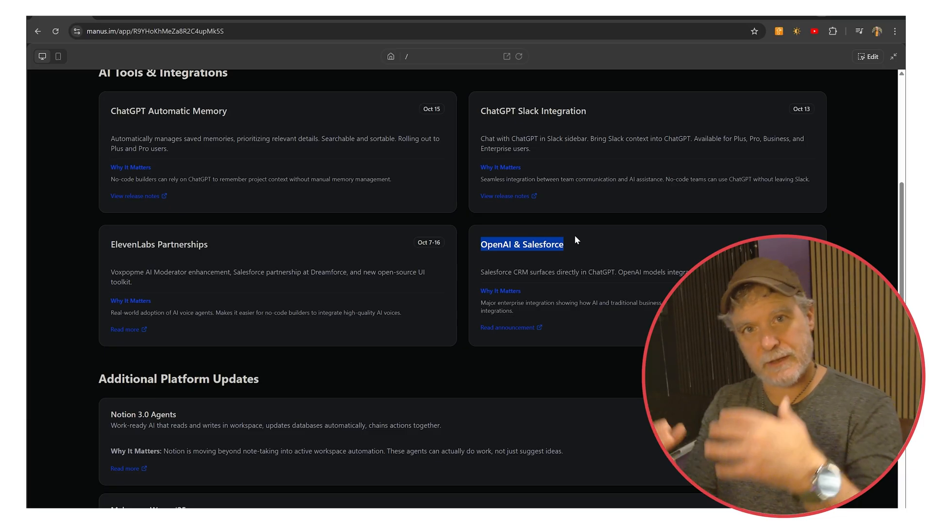
pyautogui.scroll(-3)
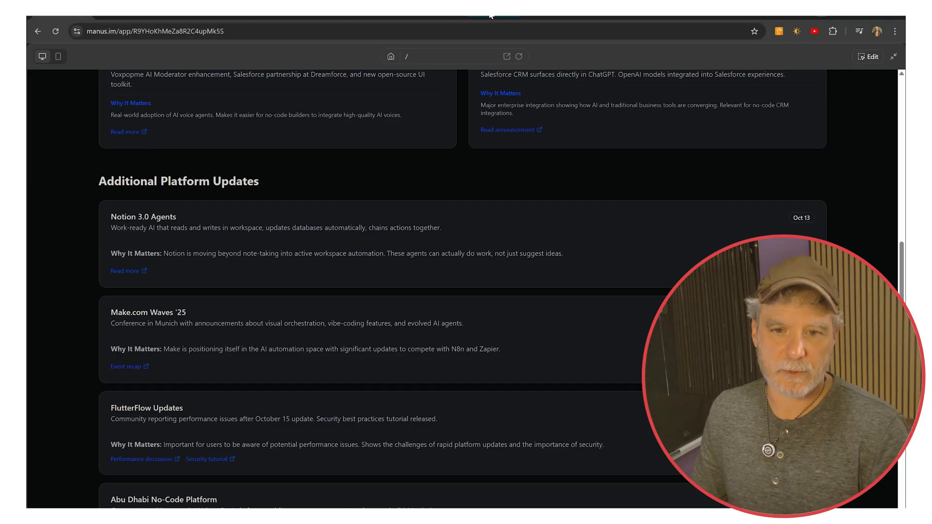
# Read through Sider's Notion 3.0 Agents blog post and return to Additional Platform Updates.
pyautogui.click(125, 271)
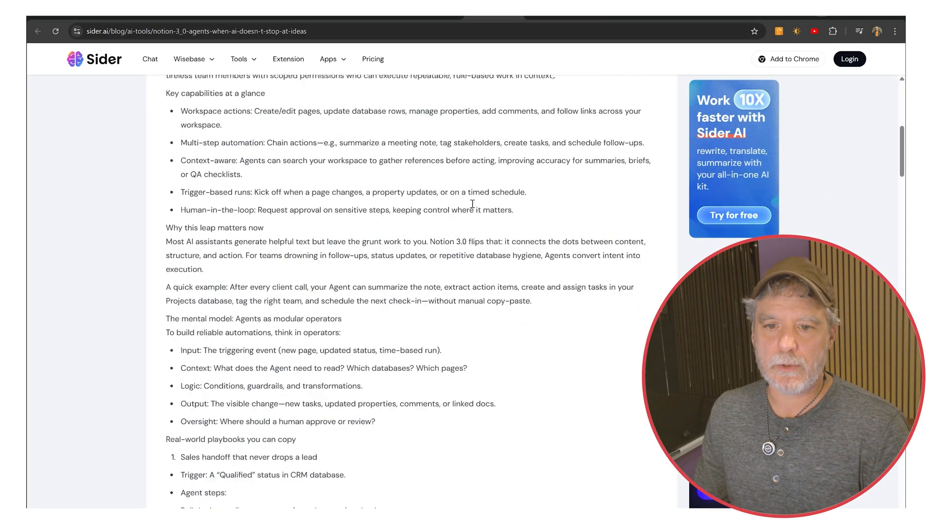
pyautogui.scroll(-3)
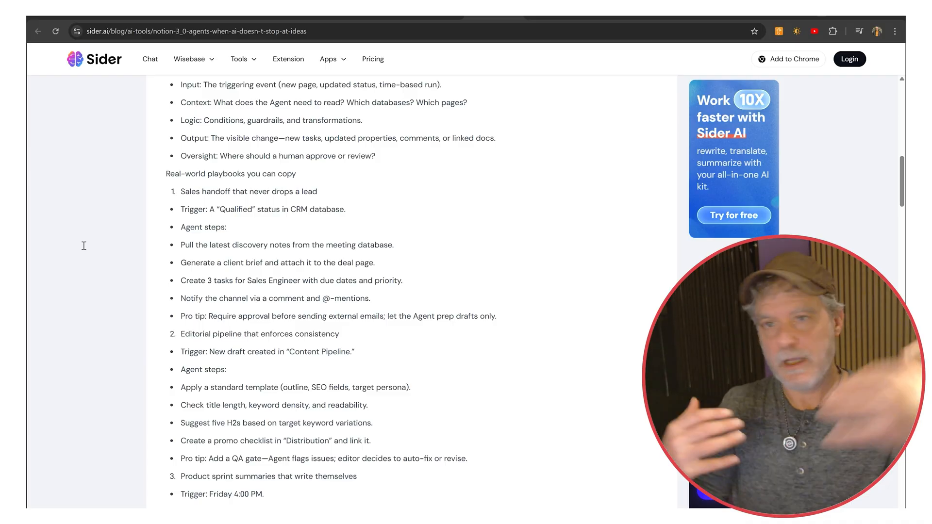
pyautogui.moveTo(158, 49)
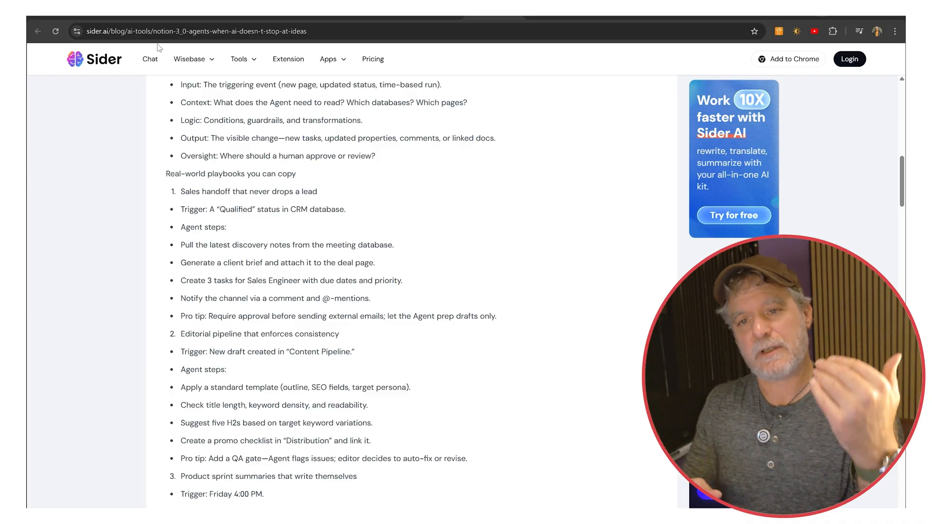
pyautogui.moveTo(415, 252)
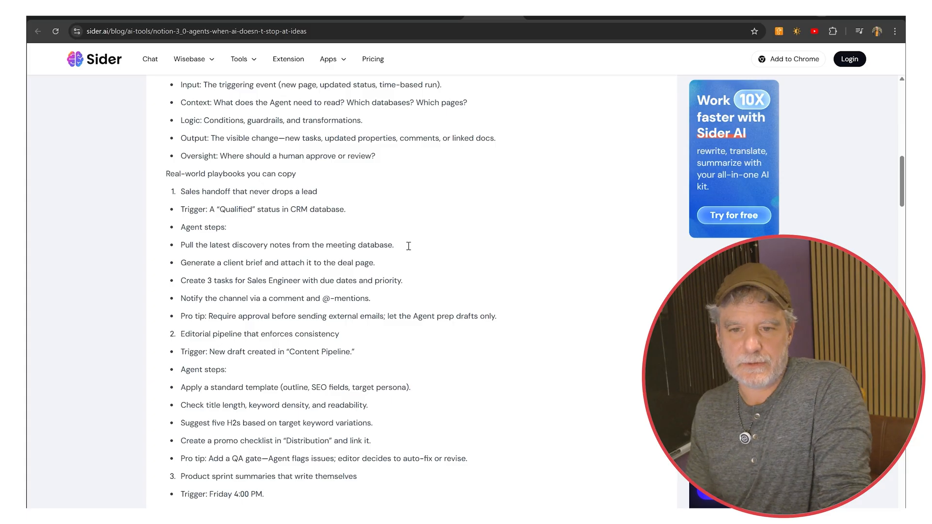
pyautogui.scroll(-3)
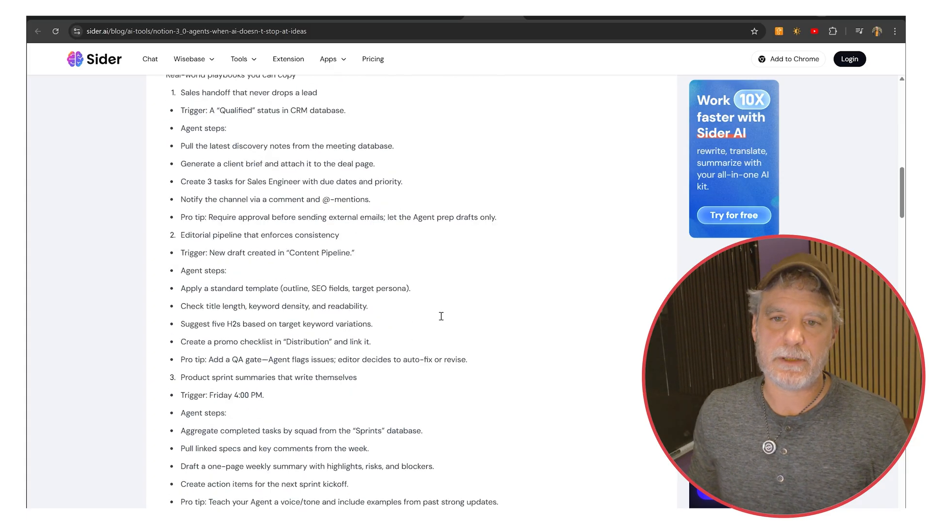
pyautogui.moveTo(456, 326)
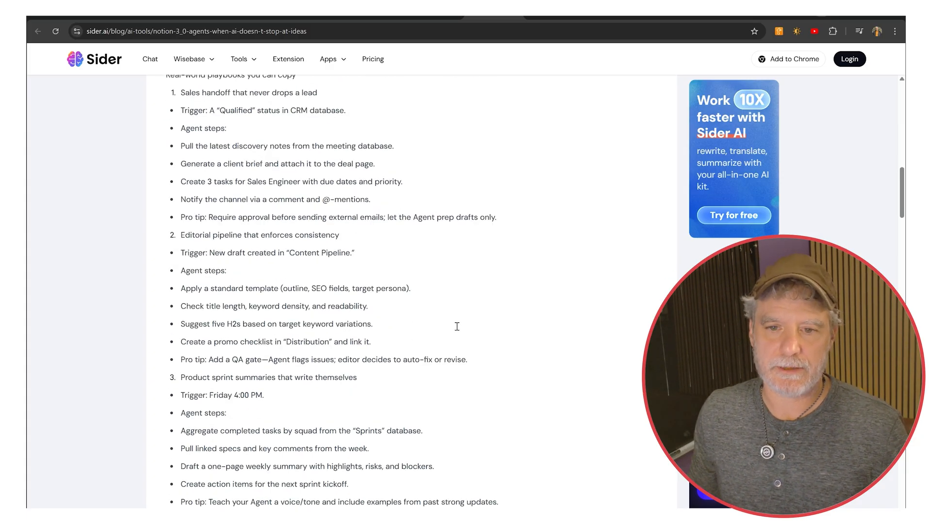
pyautogui.moveTo(446, 335)
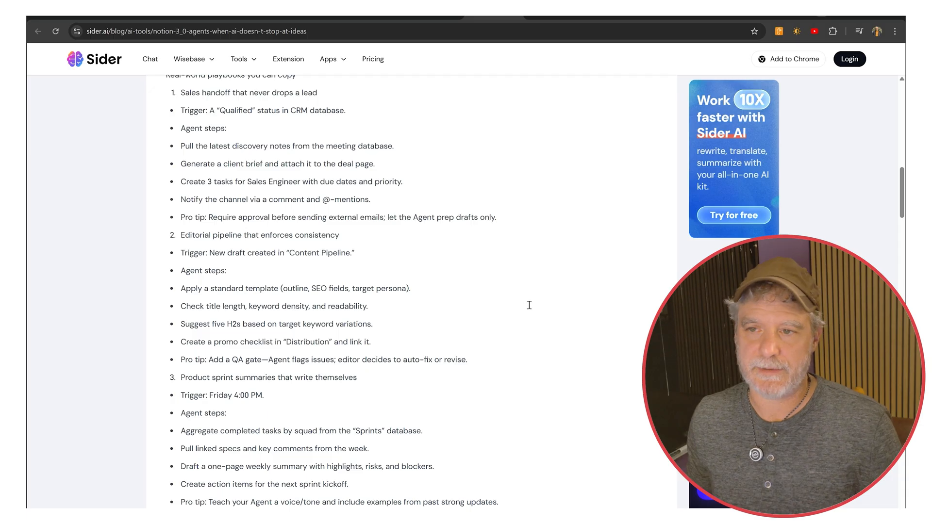
pyautogui.moveTo(539, 333)
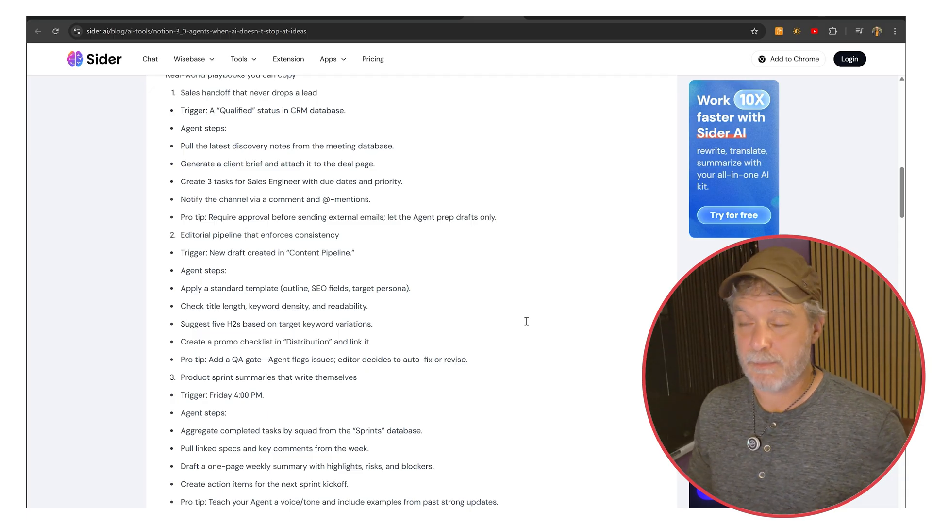
pyautogui.scroll(3)
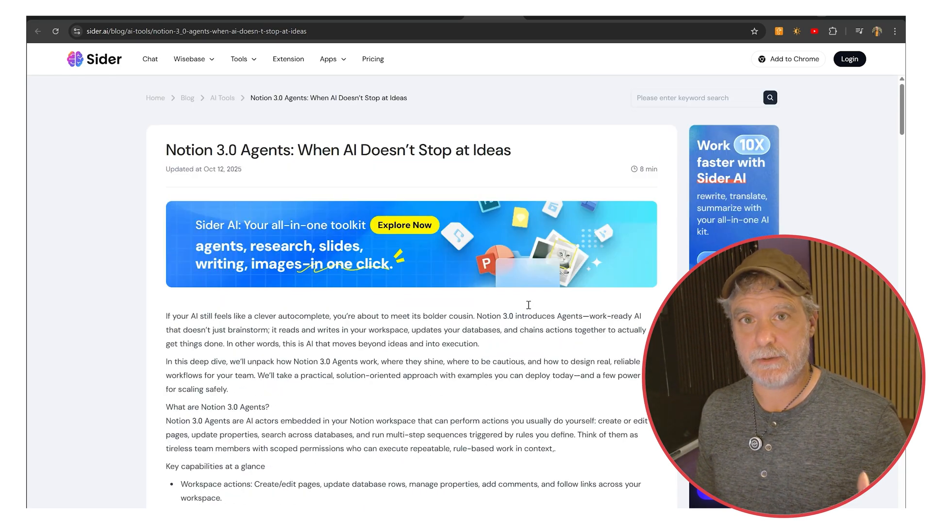
pyautogui.scroll(-3)
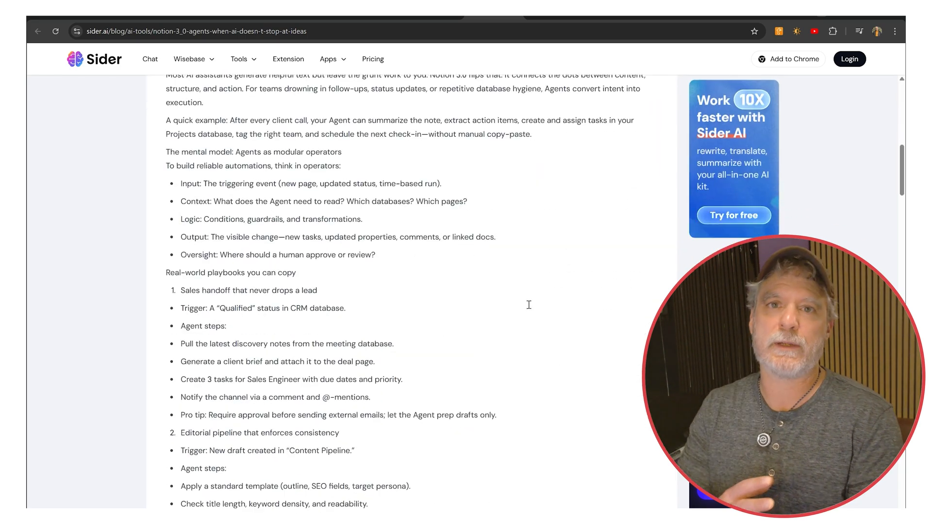
pyautogui.scroll(-3)
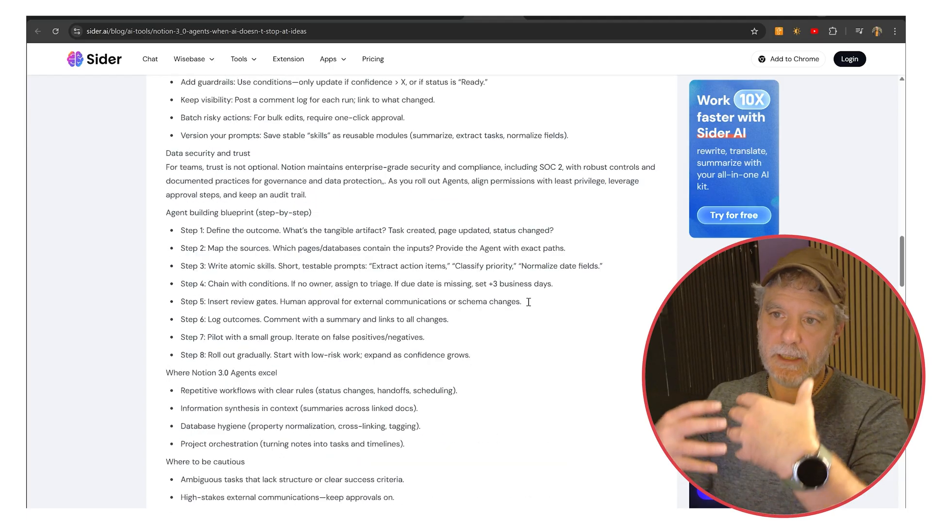
pyautogui.scroll(-3)
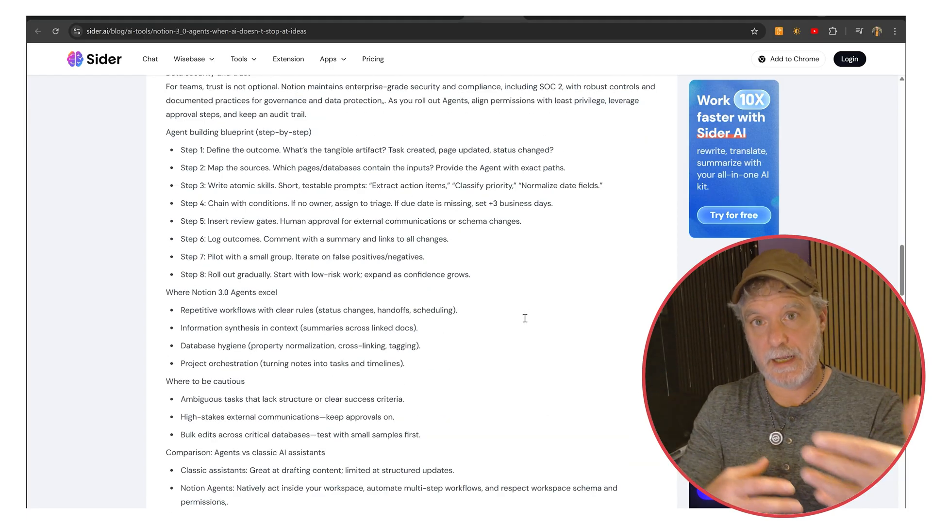
pyautogui.scroll(-3)
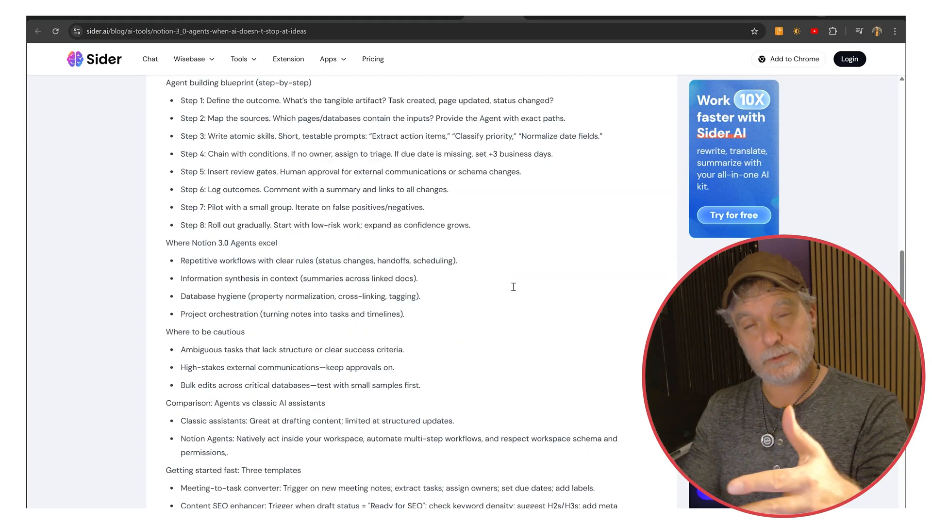
pyautogui.scroll(-3)
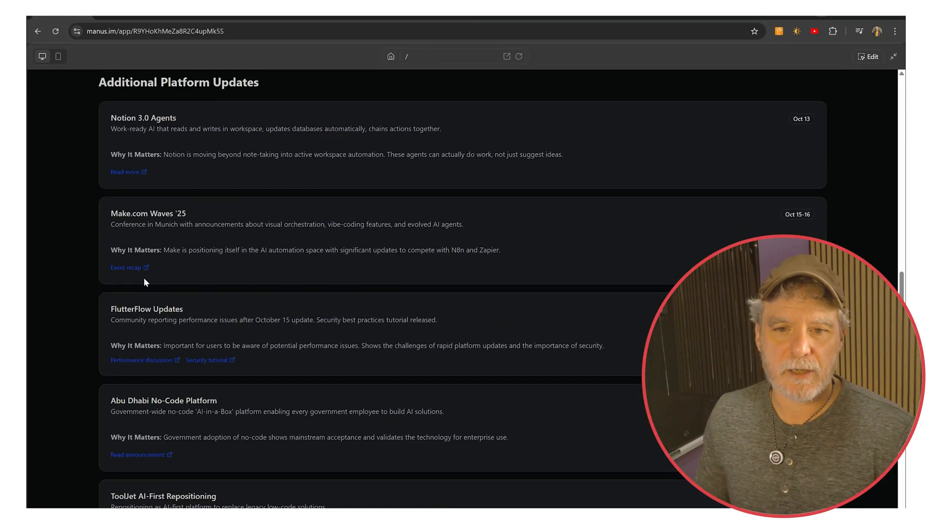
pyautogui.moveTo(538, 23)
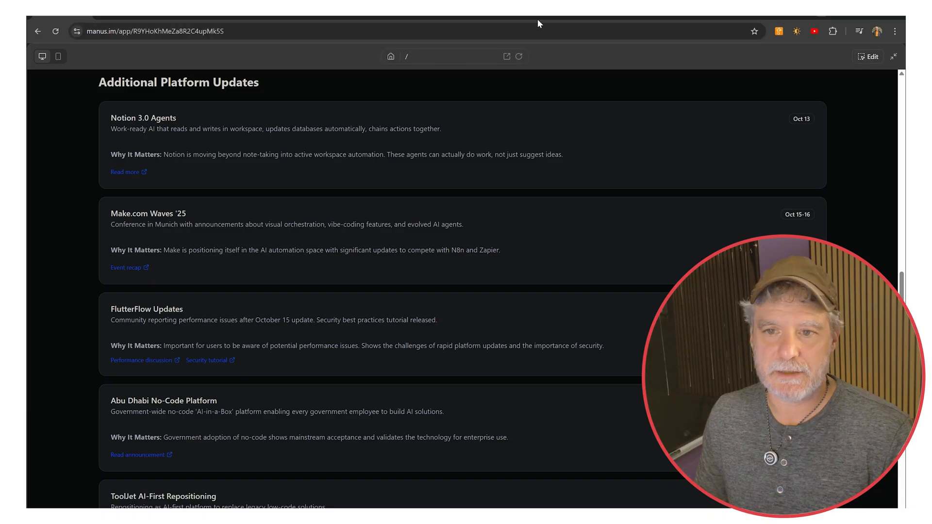
# View Make.com's Waves '25 releases post down to Scenario sharing, Subscenarios and Maia.
pyautogui.click(126, 268)
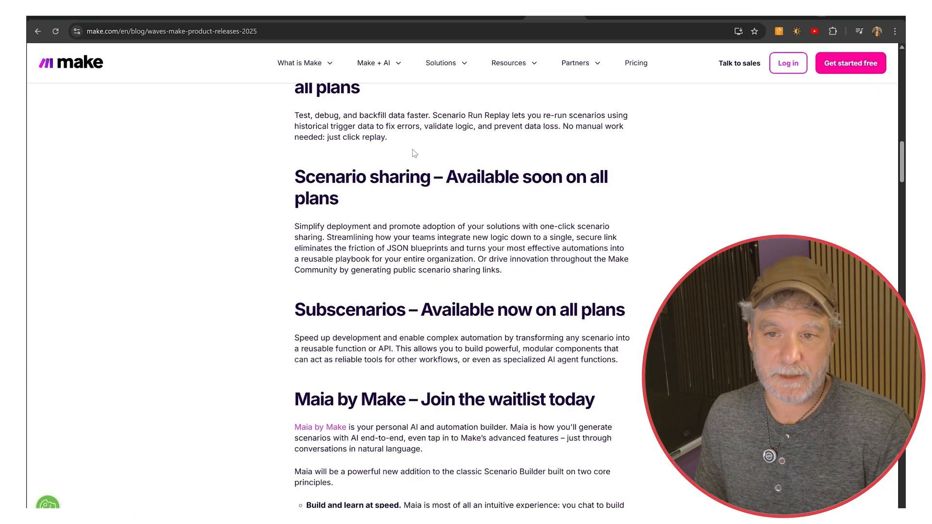
pyautogui.scroll(-3)
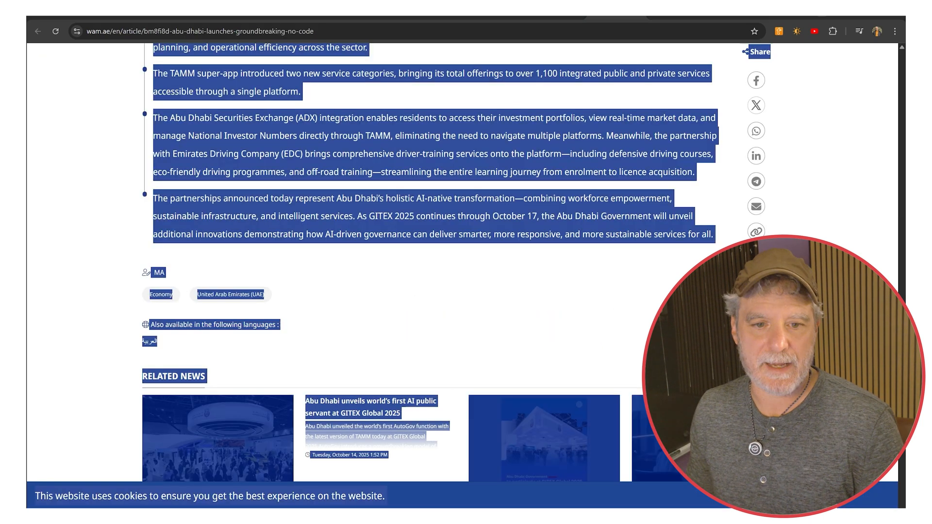
# Bring up the WAM article on Abu Dhabi's no-code initiative at GITEX 2025.
pyautogui.click(514, 156)
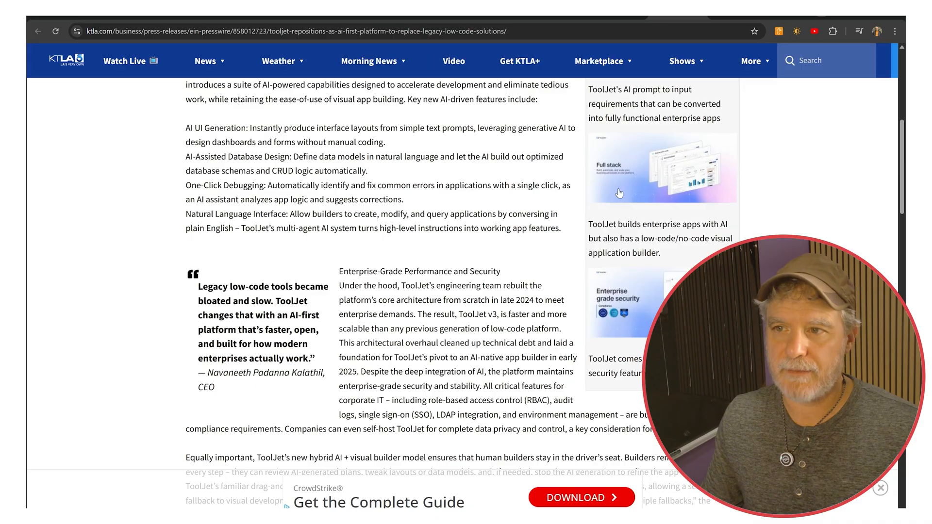
# Scroll the KTLA ToolJet AI-first press release to the launch video and back to the headline.
pyautogui.scroll(-3)
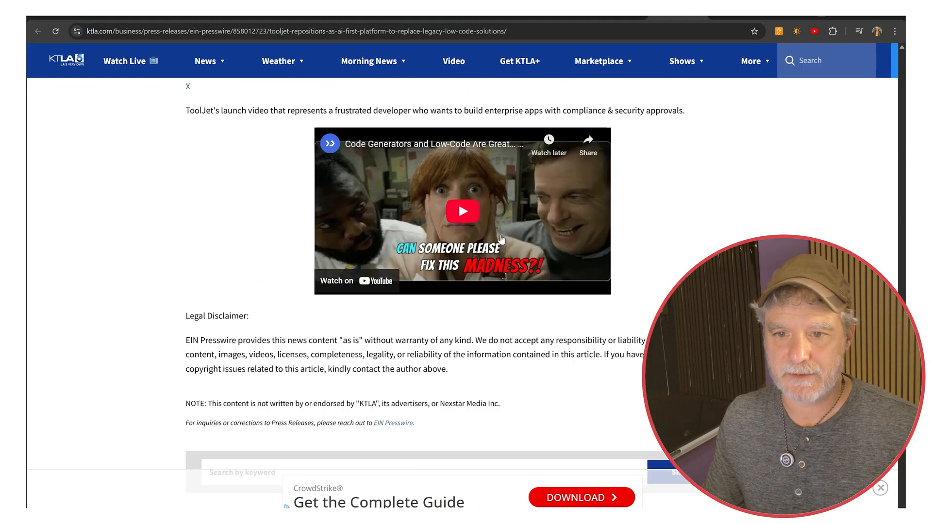
pyautogui.scroll(3)
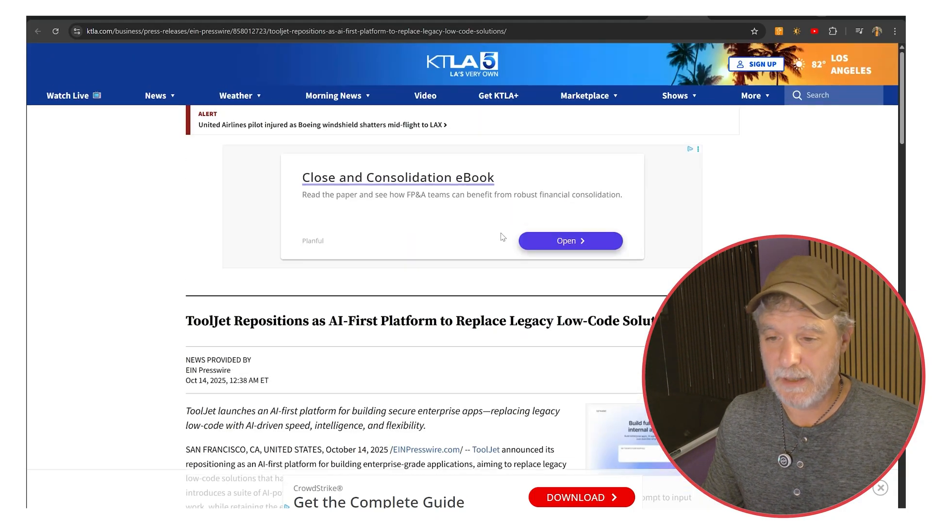
pyautogui.scroll(-3)
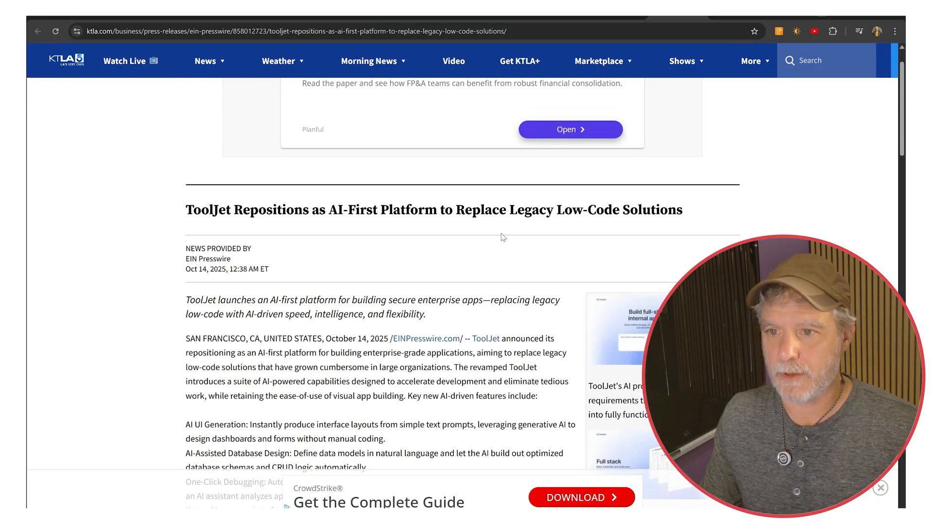
pyautogui.moveTo(471, 232)
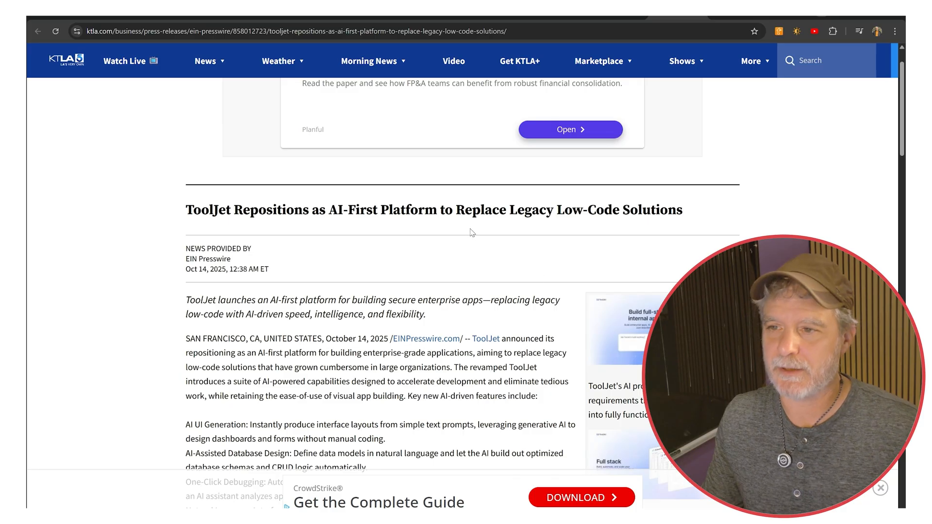
pyautogui.doubleClick(635, 210)
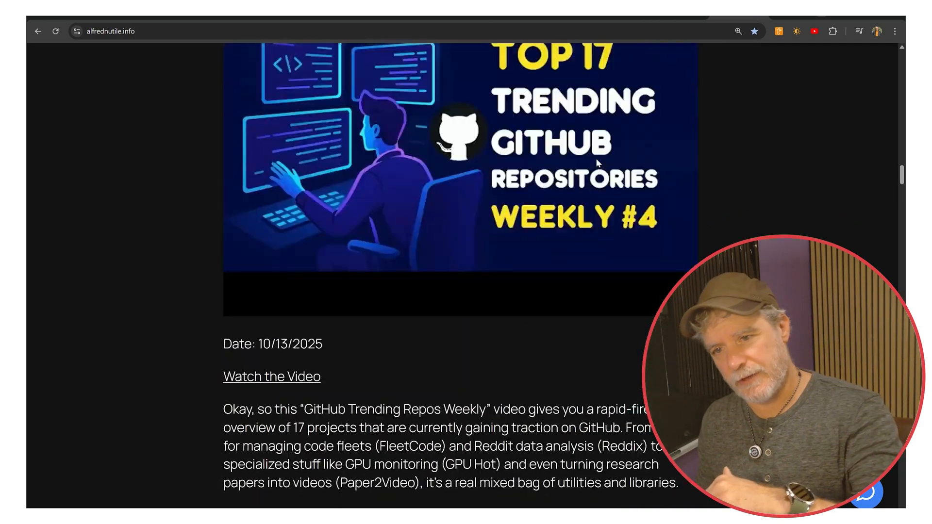
# Scroll through the 'YouTube Videos I want to try to implement' posts to the 17 Trending AI Projects entry.
pyautogui.scroll(3)
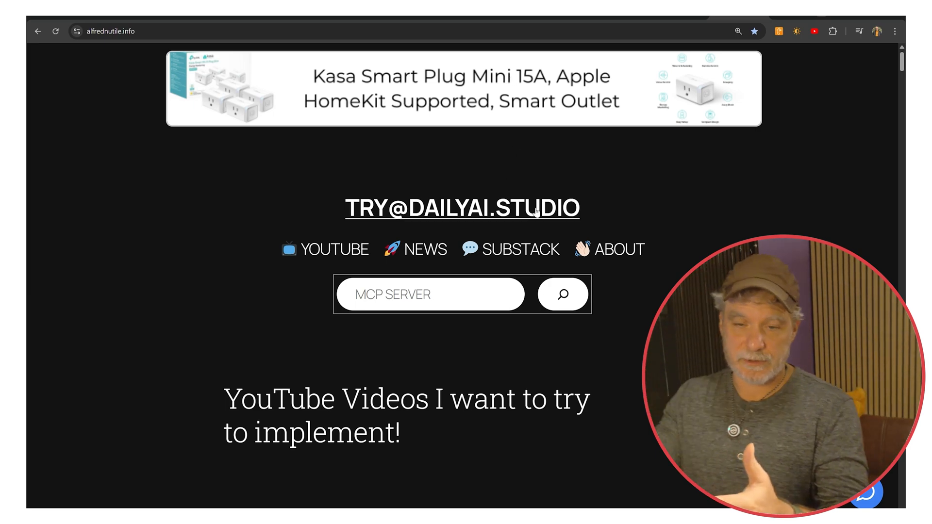
pyautogui.scroll(-3)
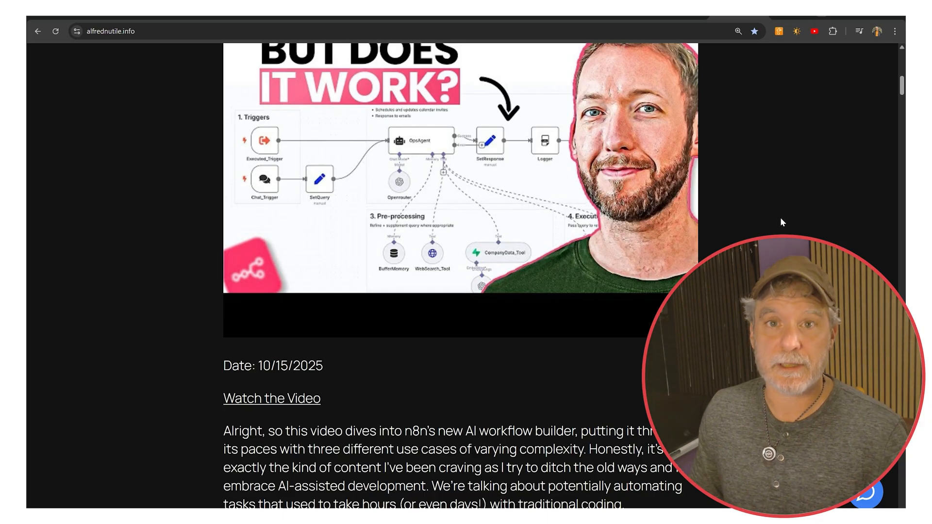
pyautogui.scroll(-3)
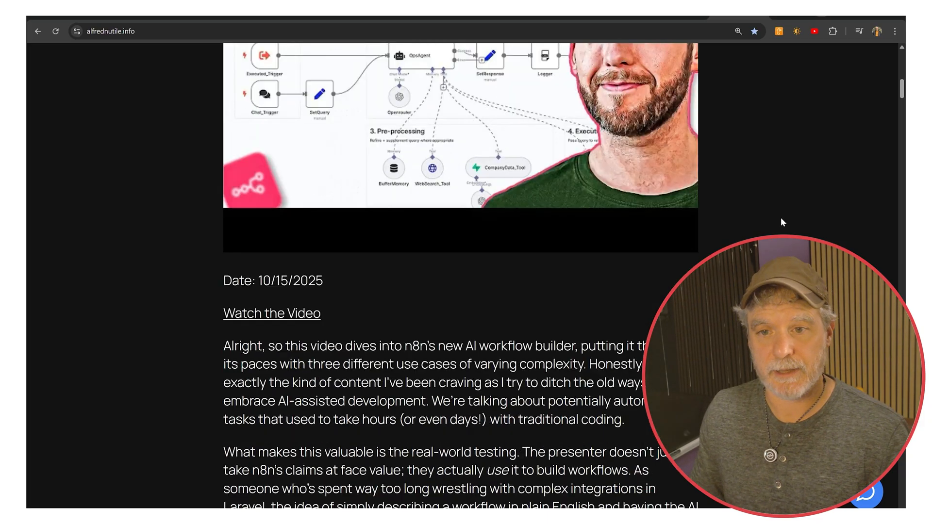
pyautogui.scroll(-3)
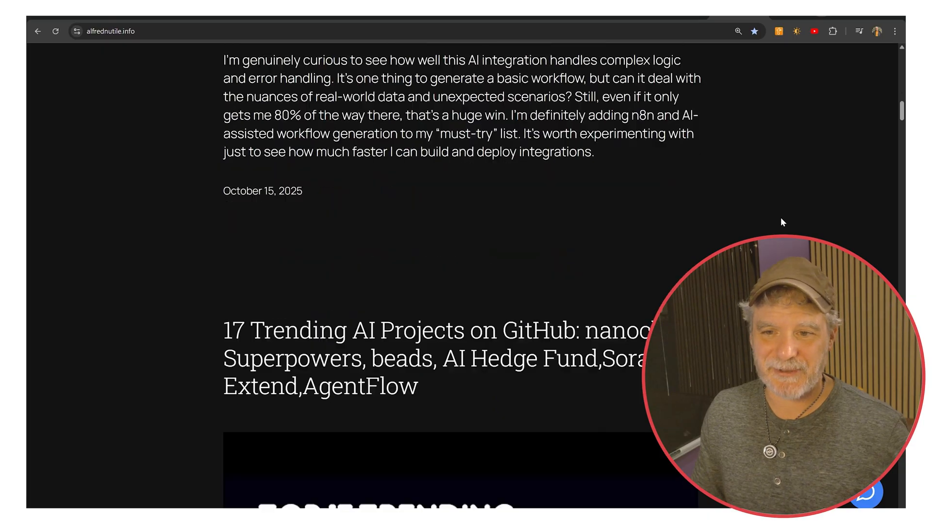
pyautogui.scroll(-3)
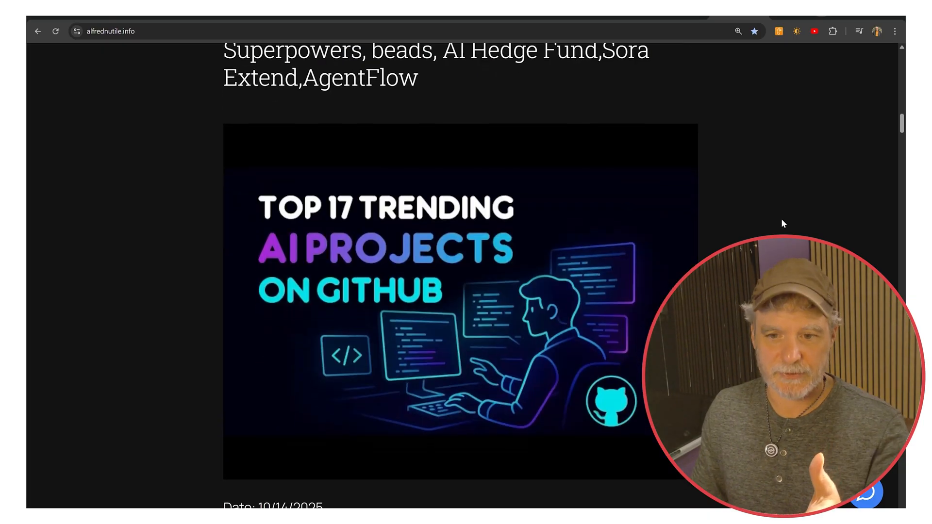
pyautogui.scroll(-3)
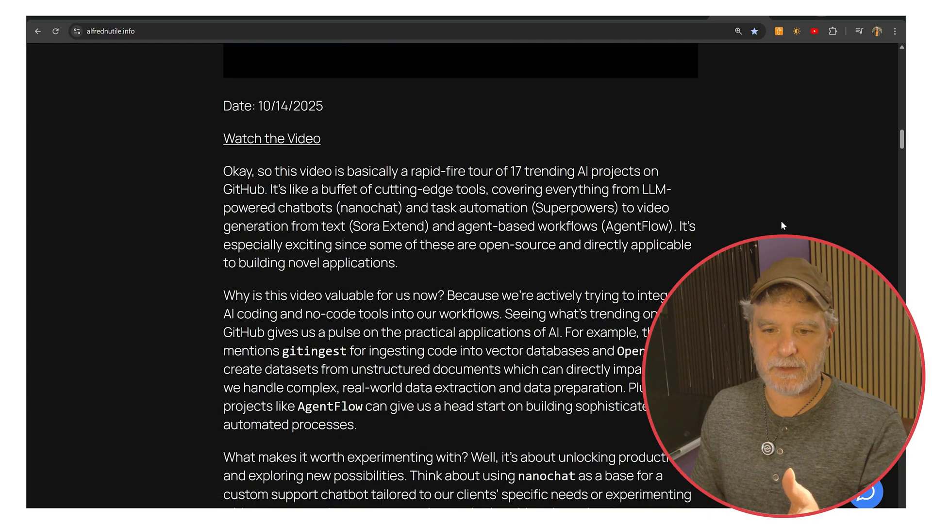
pyautogui.scroll(3)
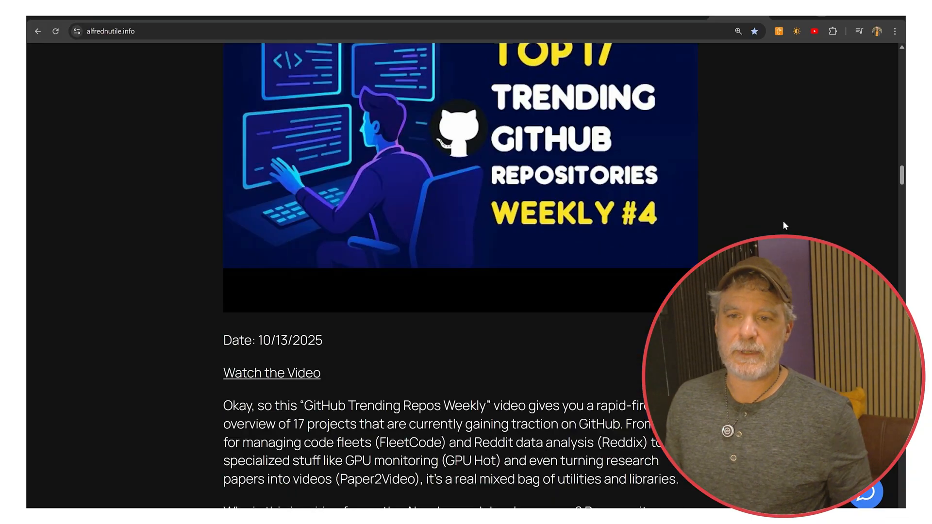
pyautogui.scroll(3)
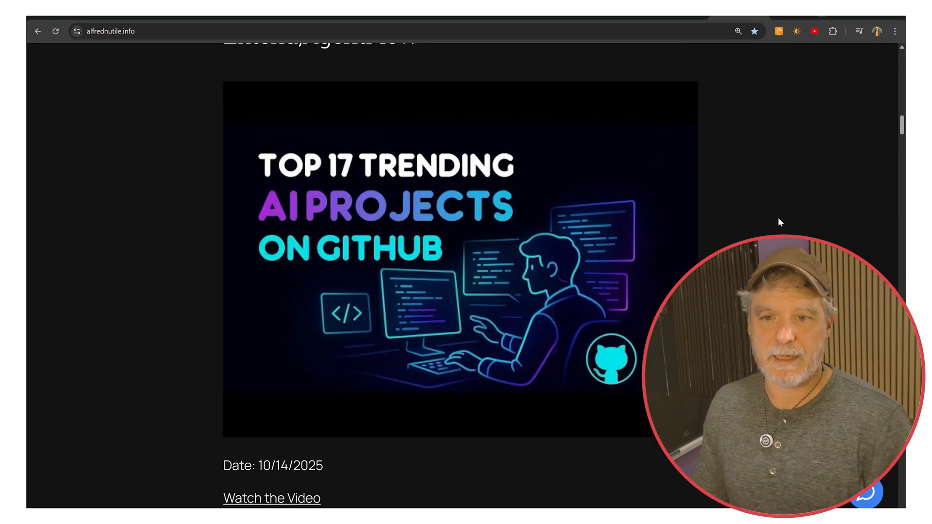
pyautogui.scroll(-3)
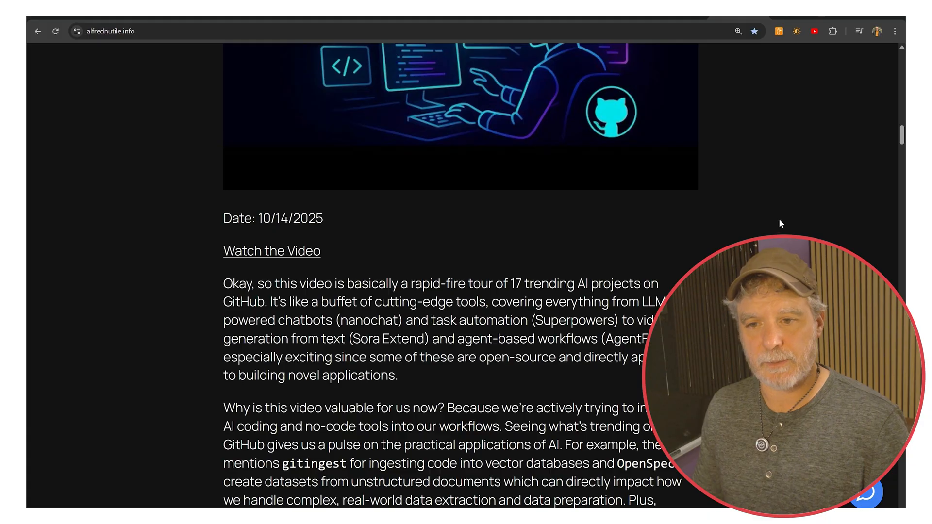
pyautogui.scroll(-3)
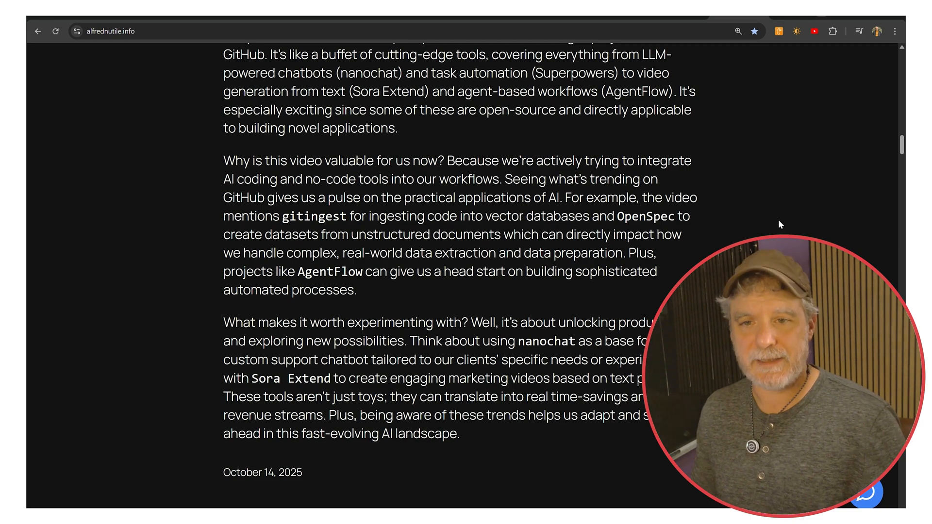
pyautogui.scroll(3)
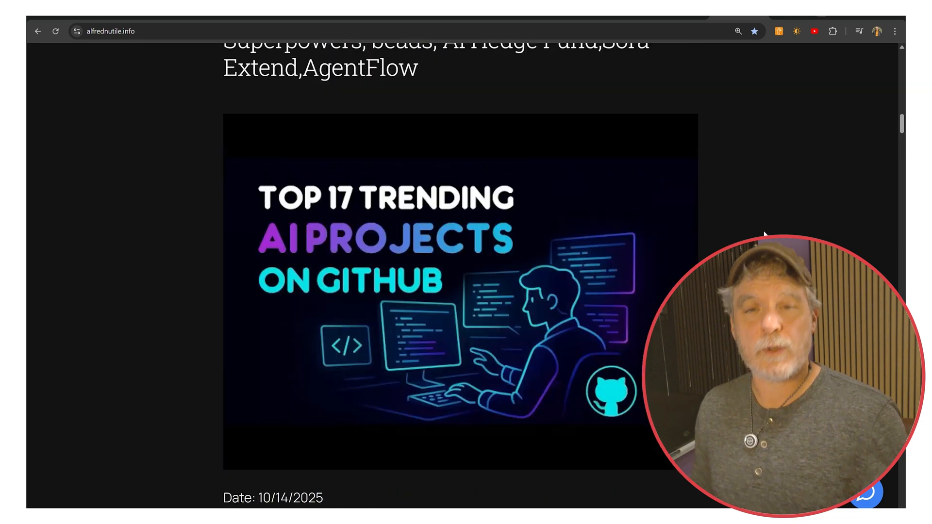
pyautogui.scroll(3)
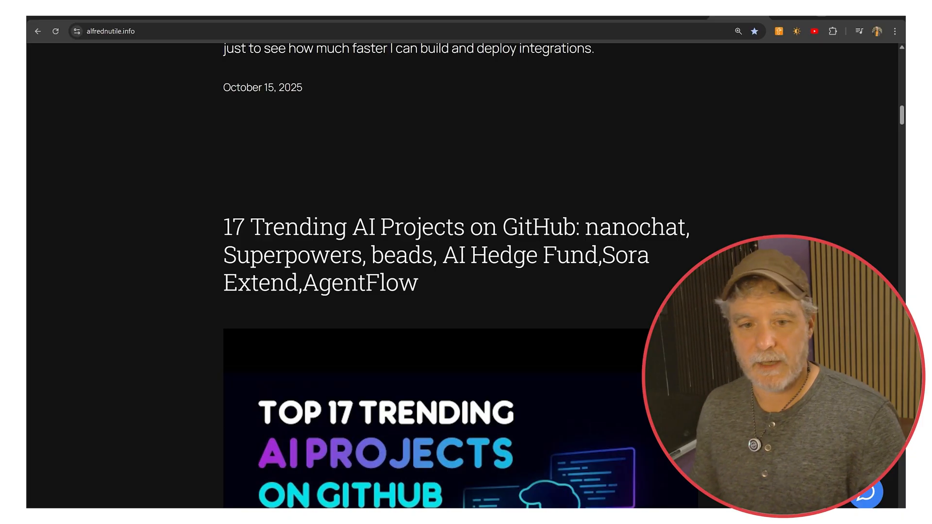